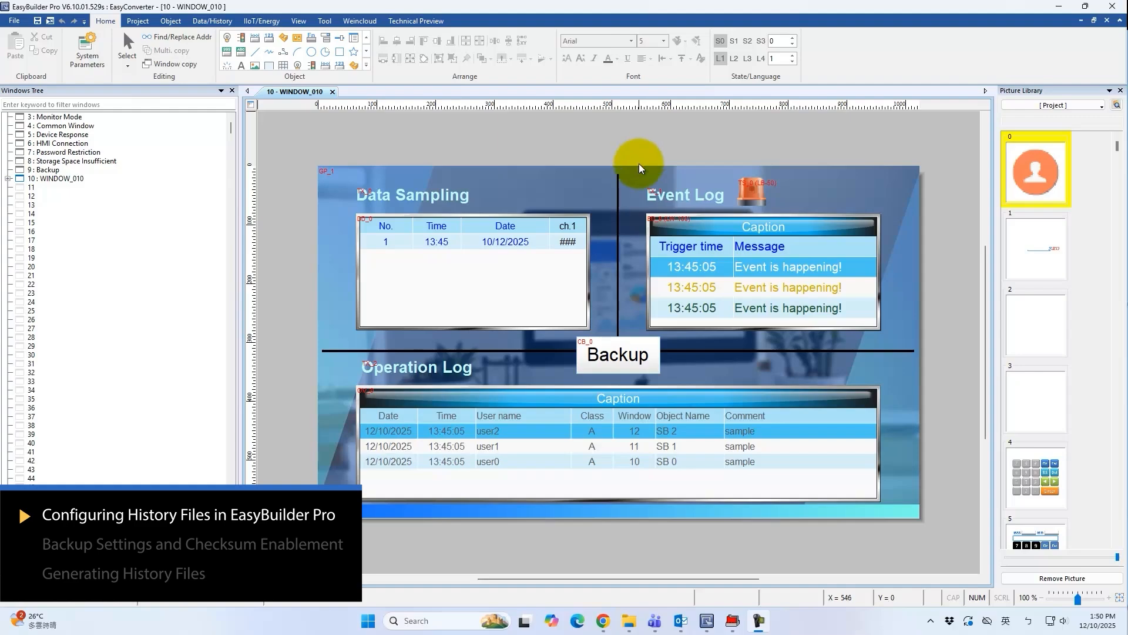
mouse_move(435, 206)
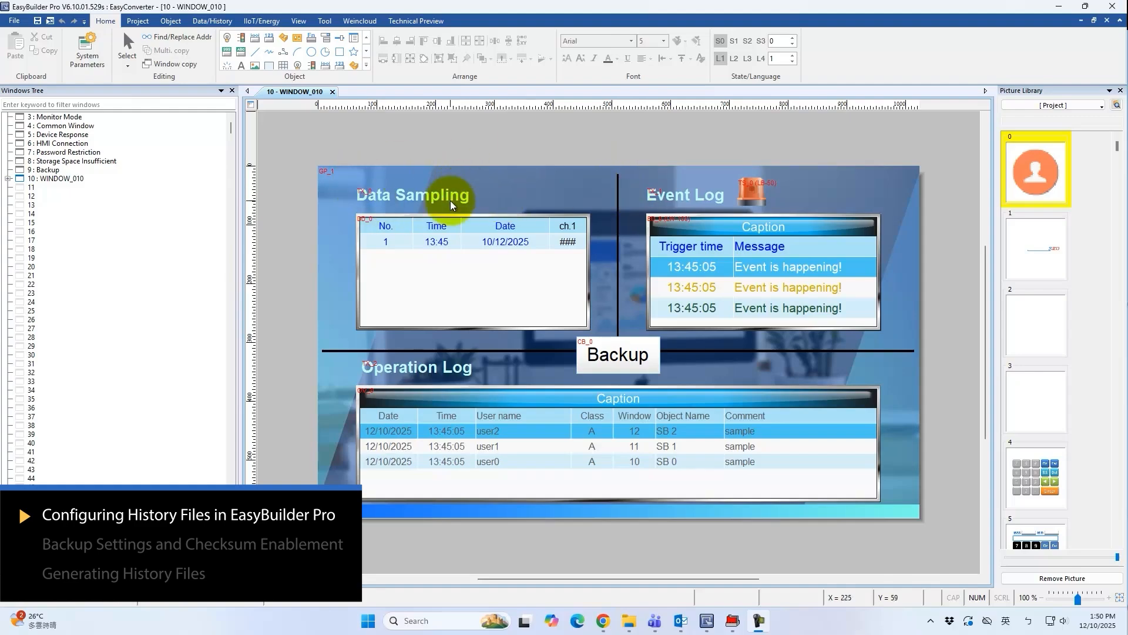
mouse_move(773, 195)
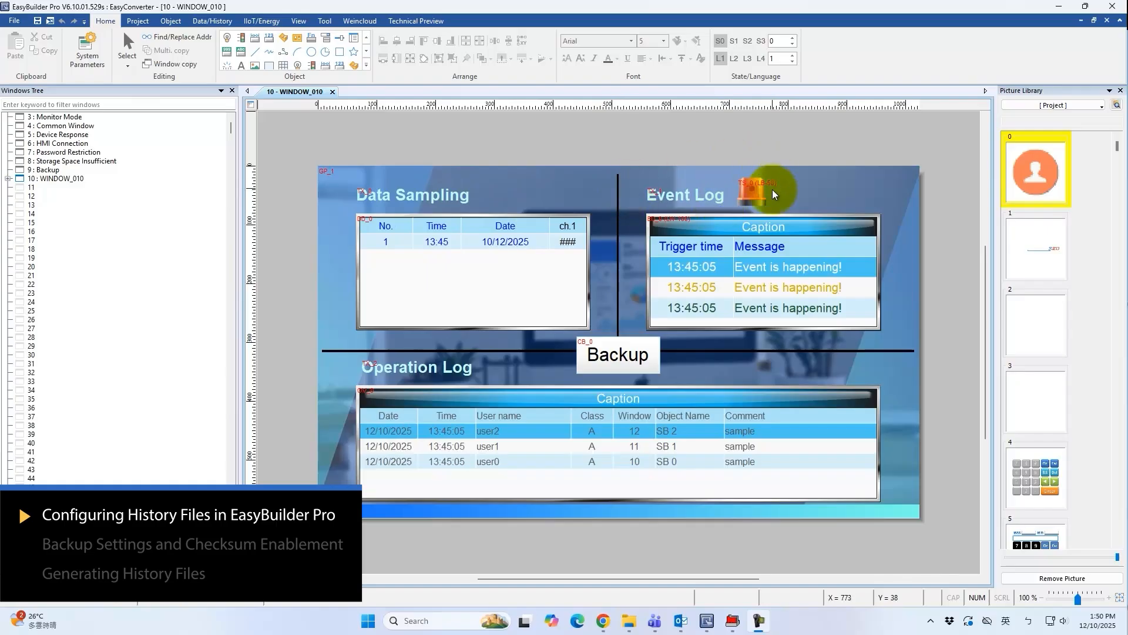
mouse_move(505, 376)
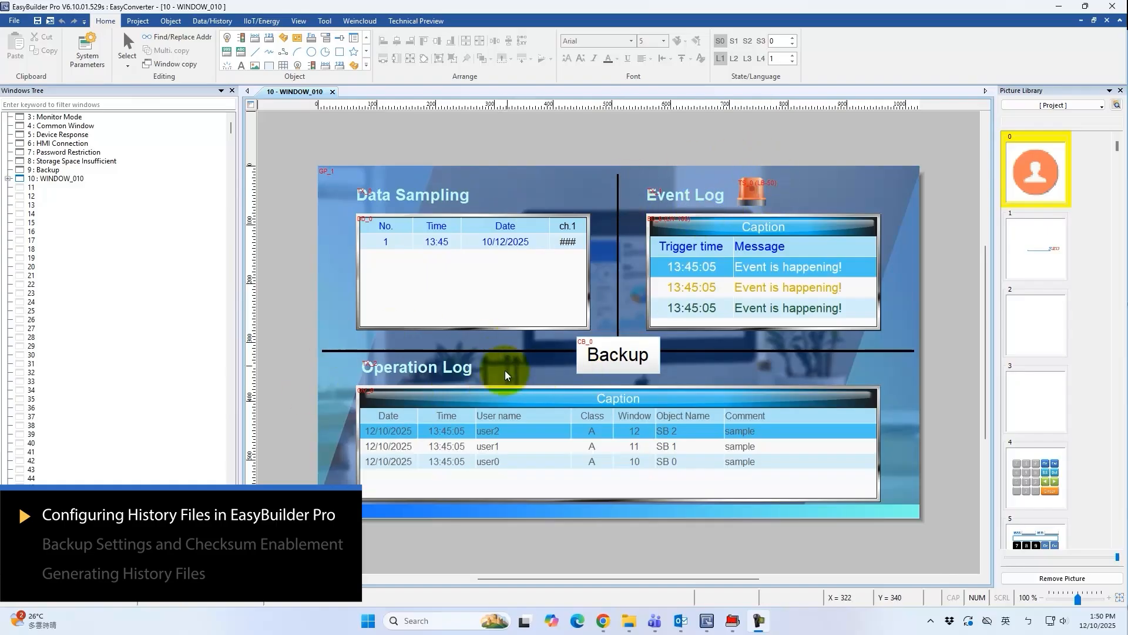
mouse_move(323, 197)
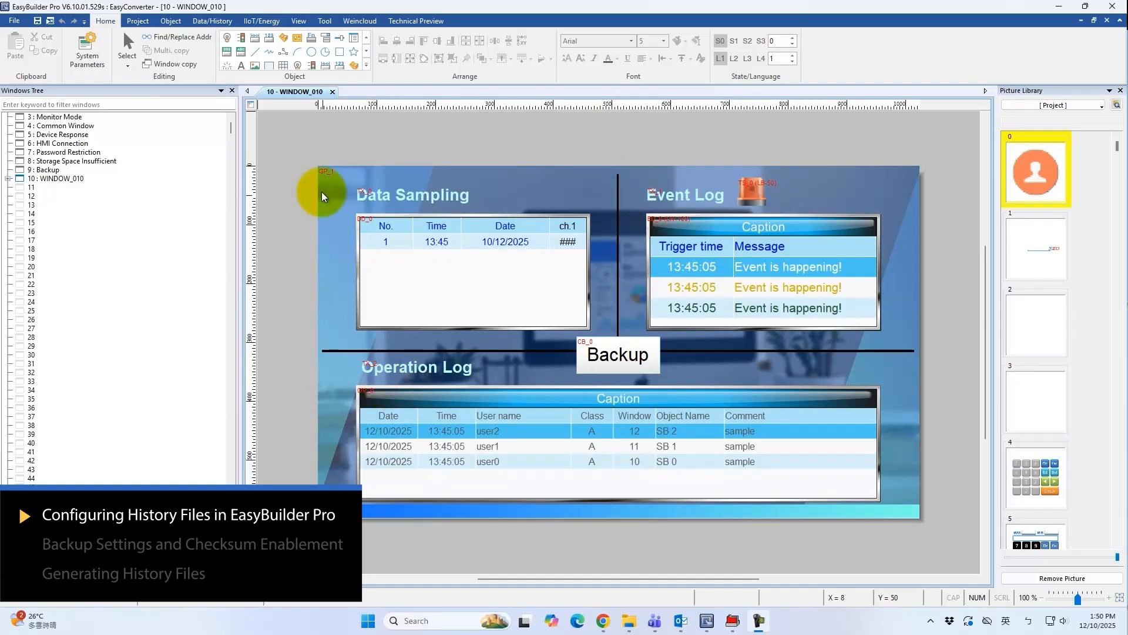
- Set data sampling entry 1's history file to keep all records in one file
click(212, 21)
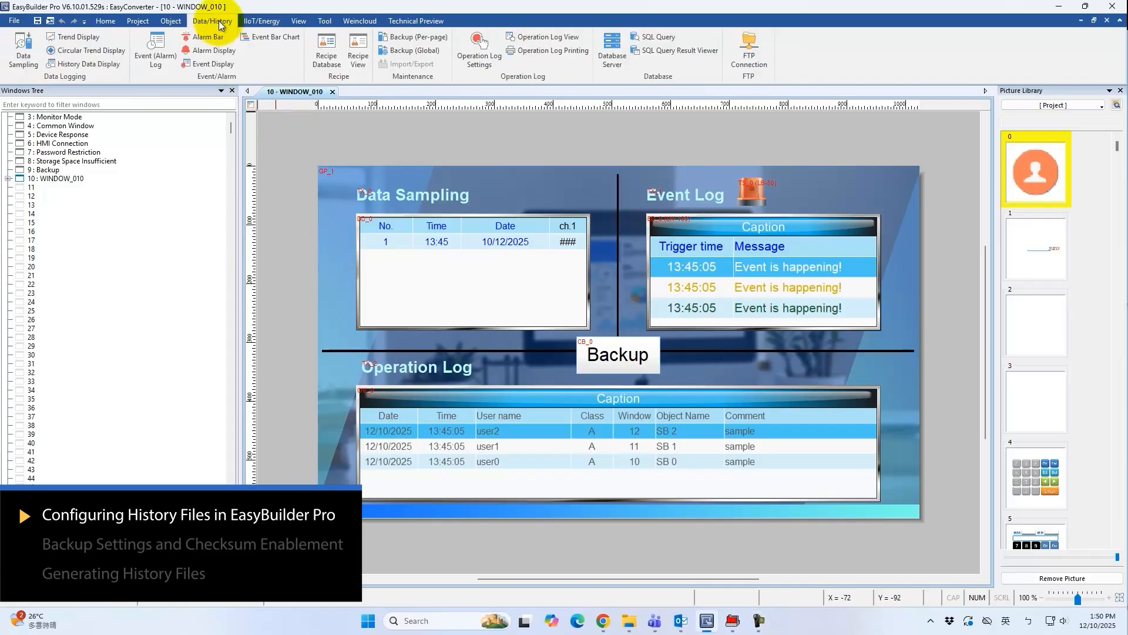
click(21, 48)
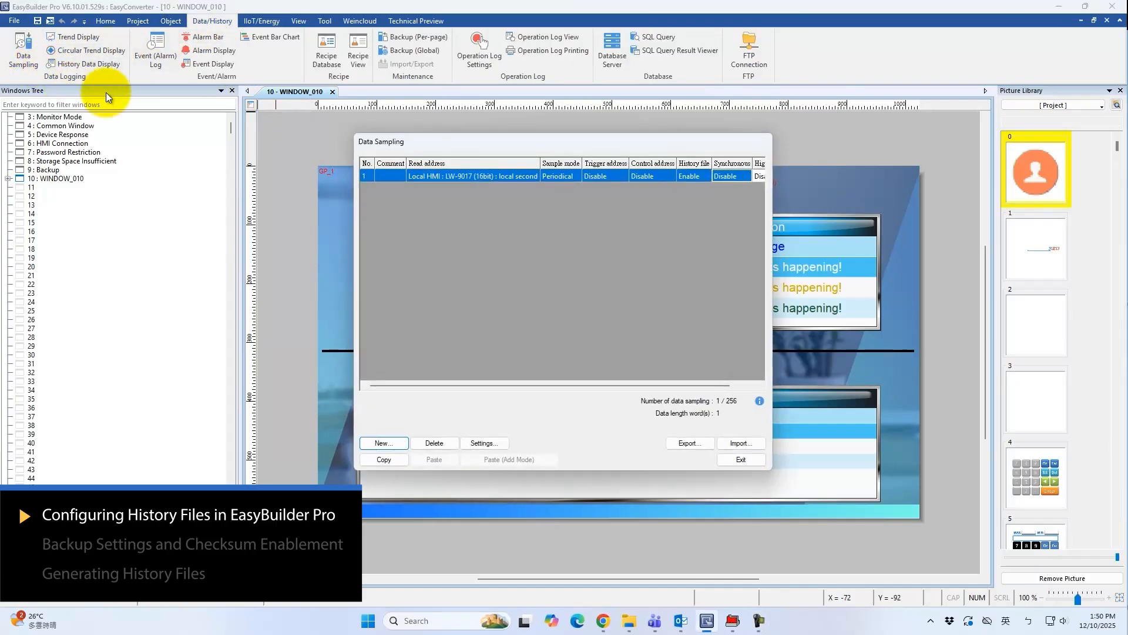
click(485, 442)
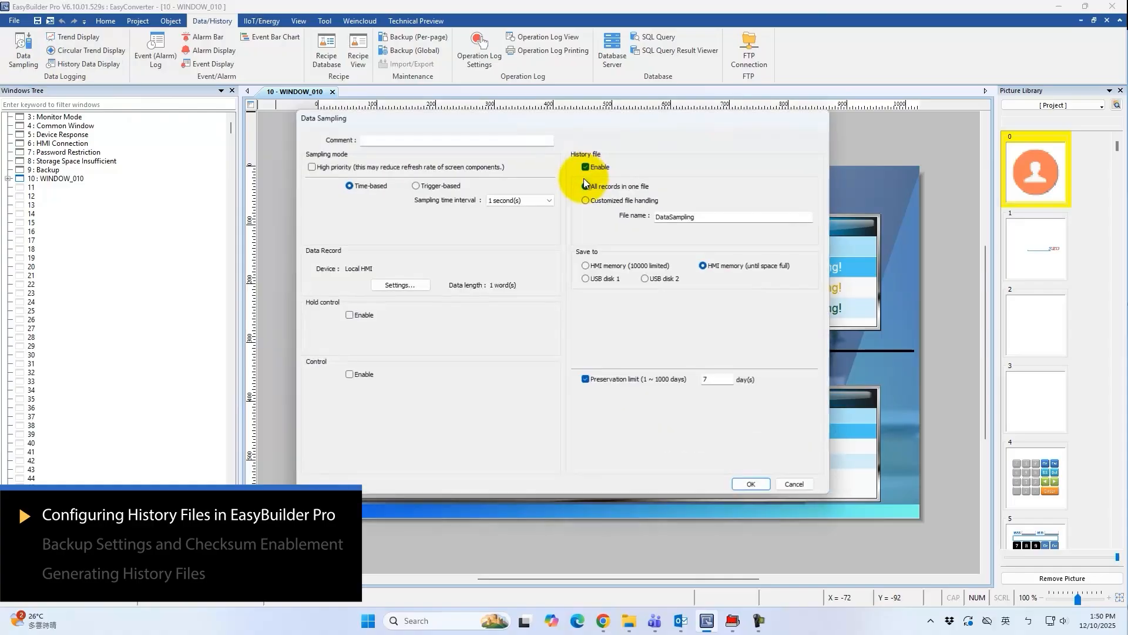
click(585, 185)
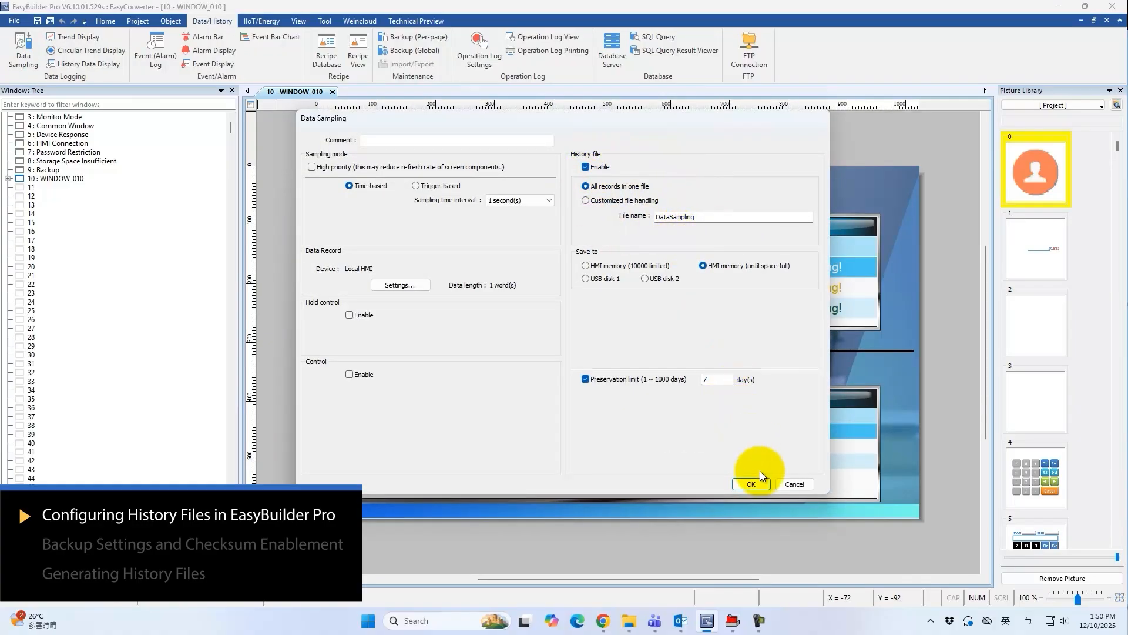
click(751, 484)
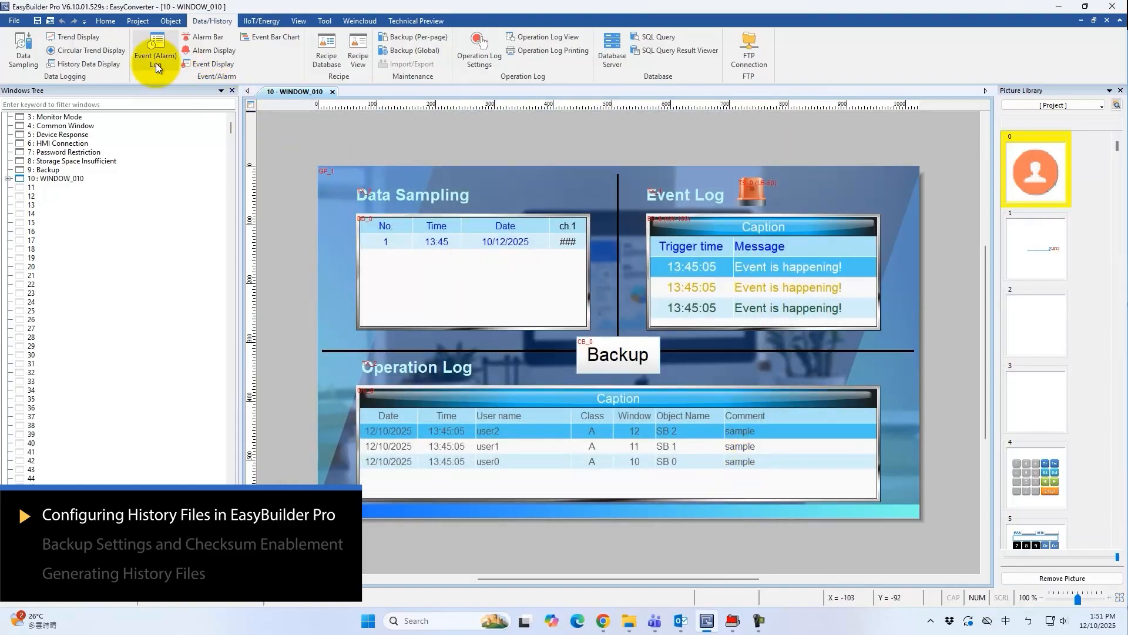
click(156, 52)
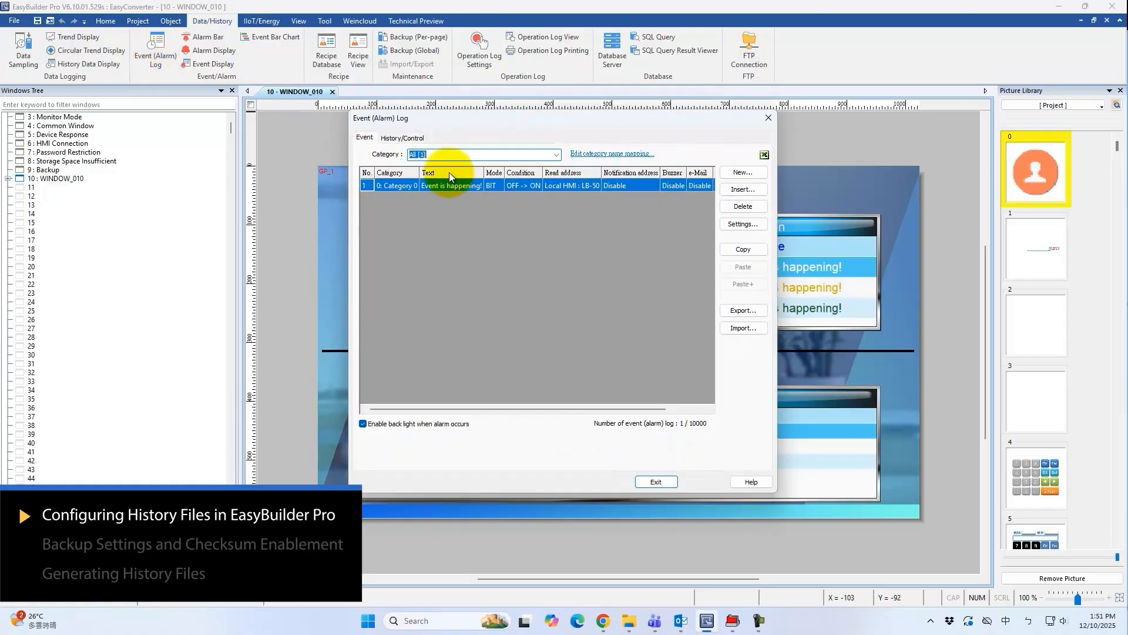
click(402, 138)
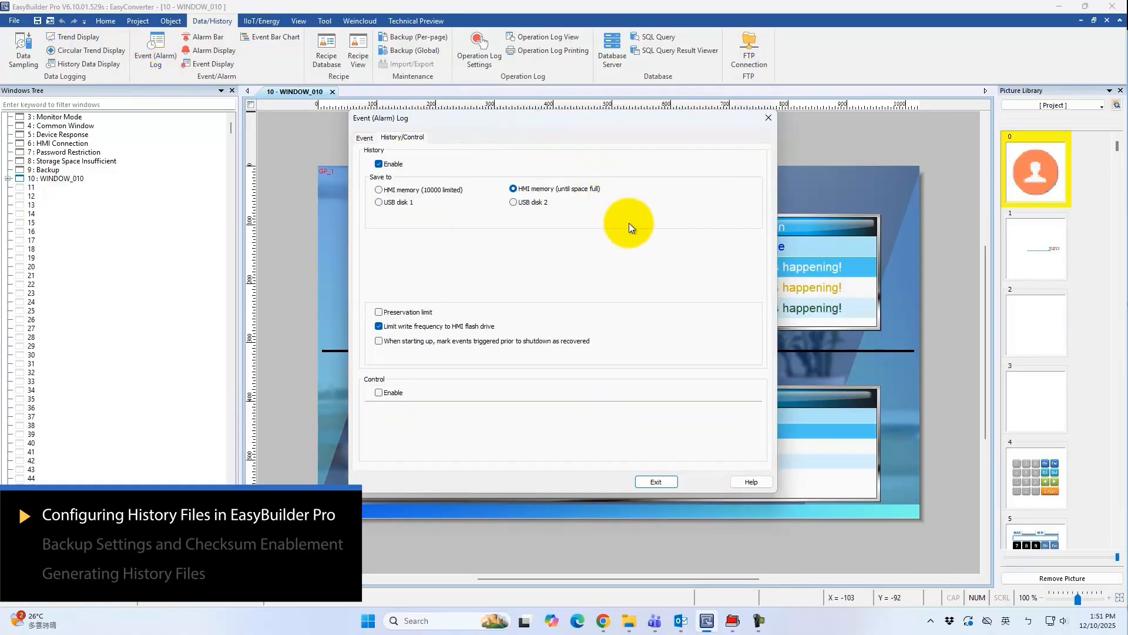
mouse_move(670, 487)
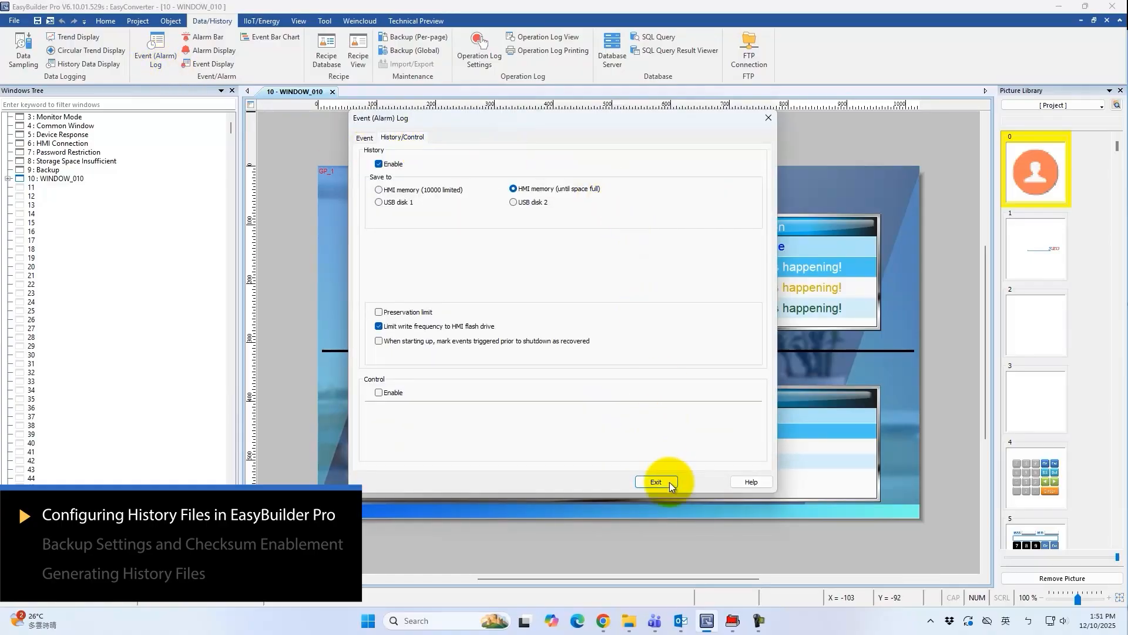
click(656, 482)
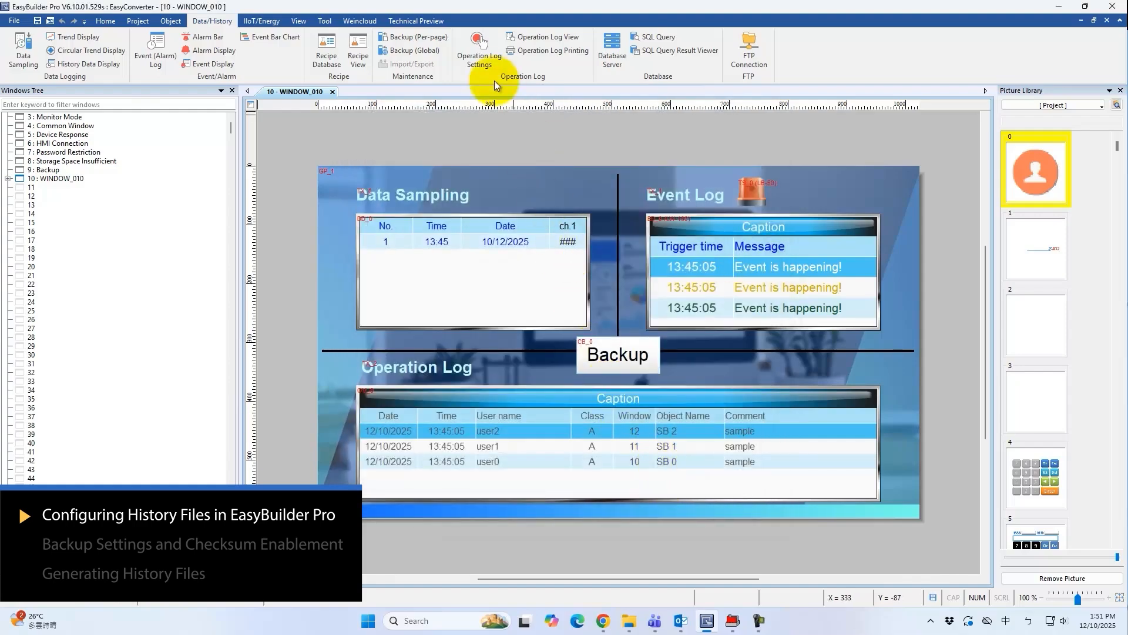
click(479, 45)
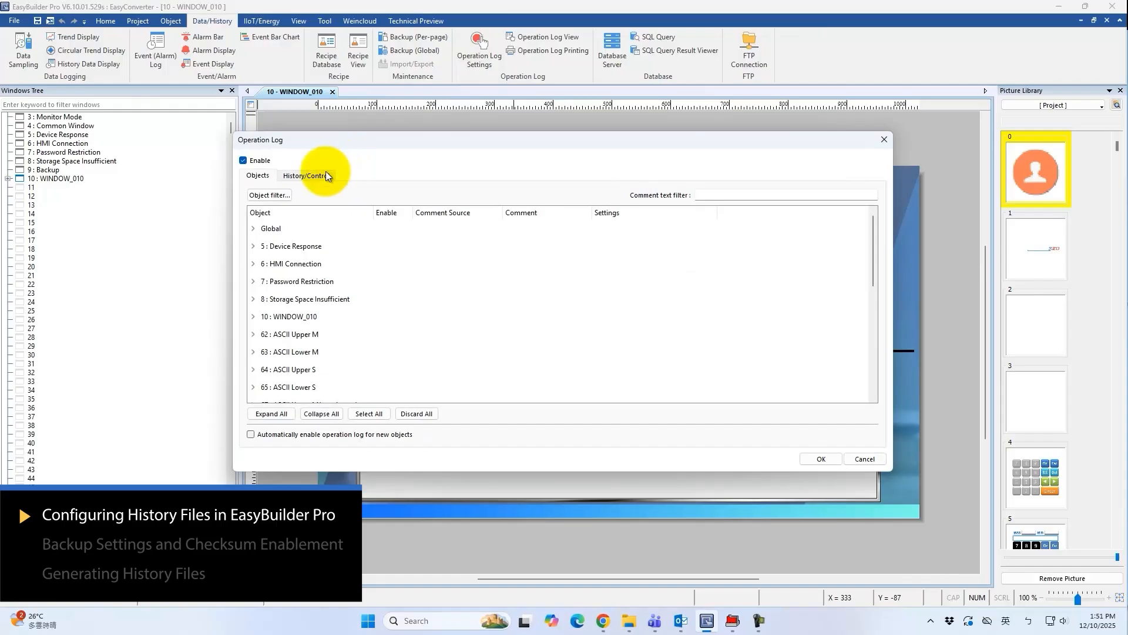
click(306, 175)
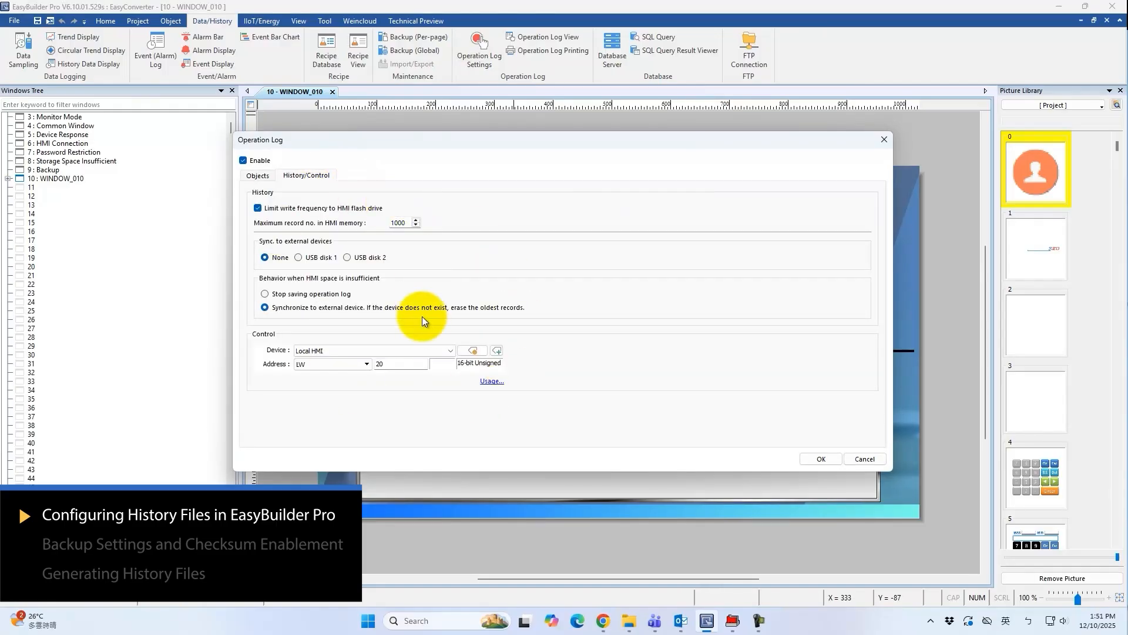
mouse_move(821, 458)
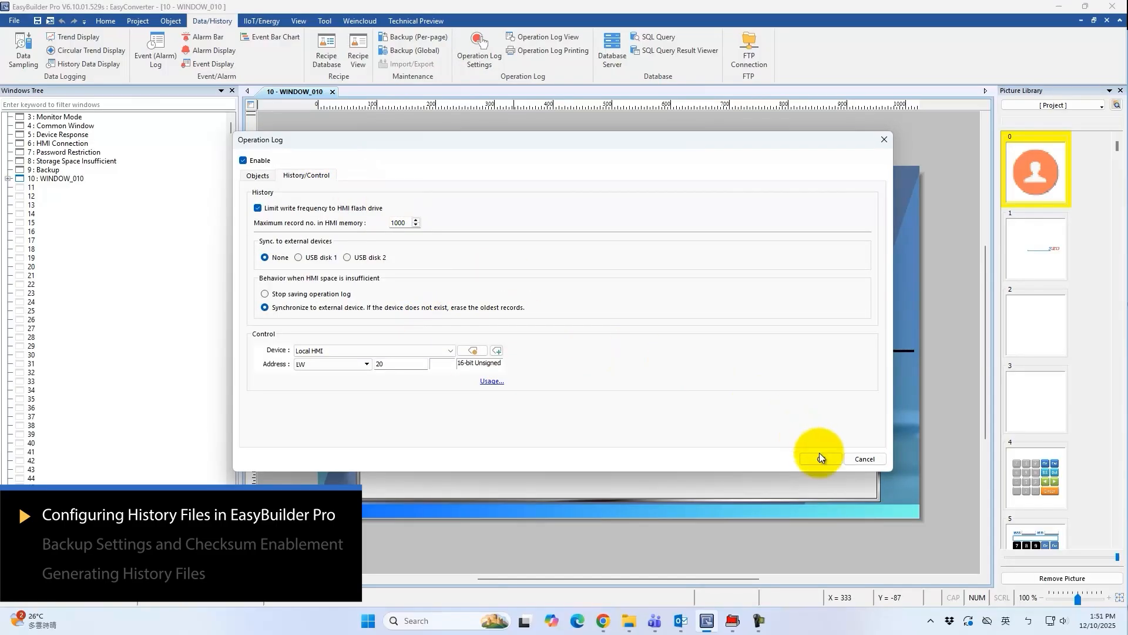
click(821, 459)
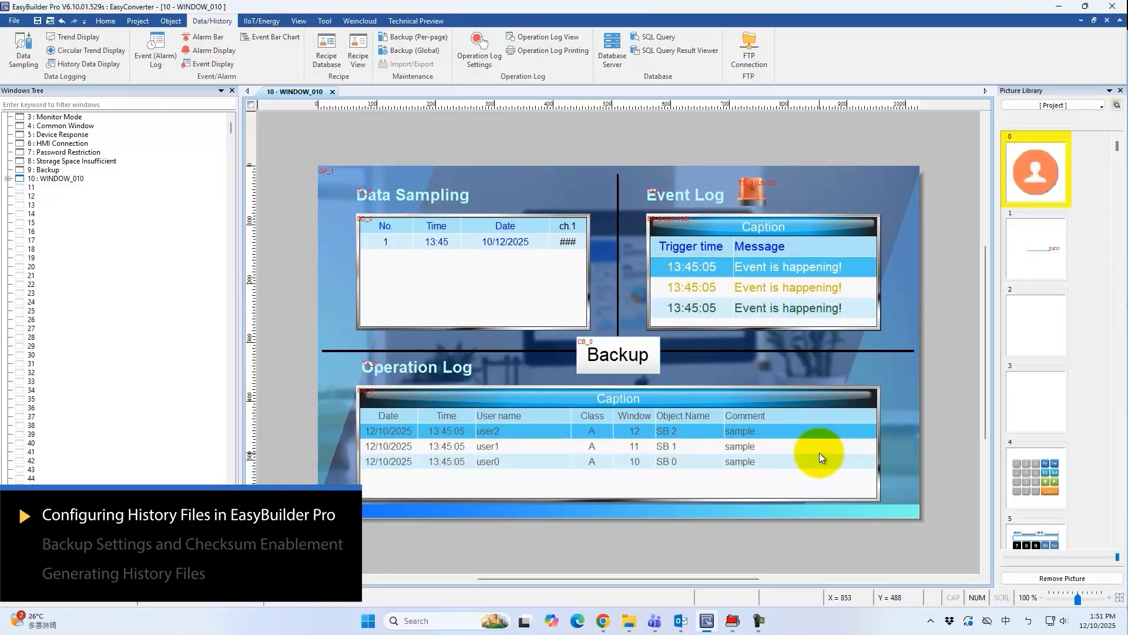
- Set the Backup button's data sampling backup to USB disk 1, SQLite format, with checksum enabled
click(618, 355)
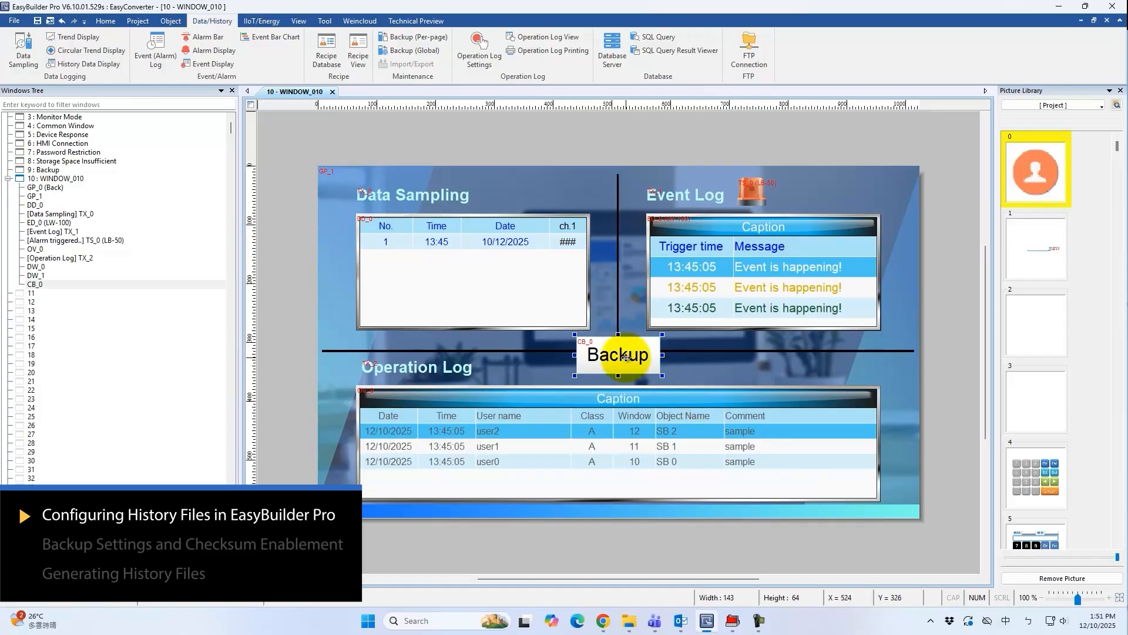
double_click(618, 355)
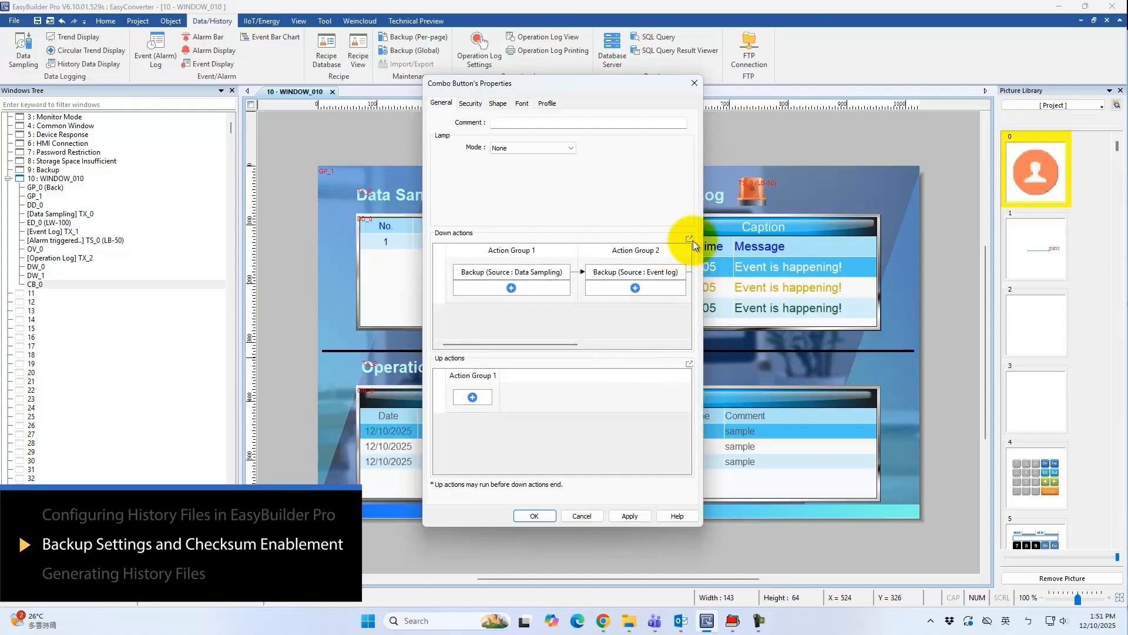
click(689, 238)
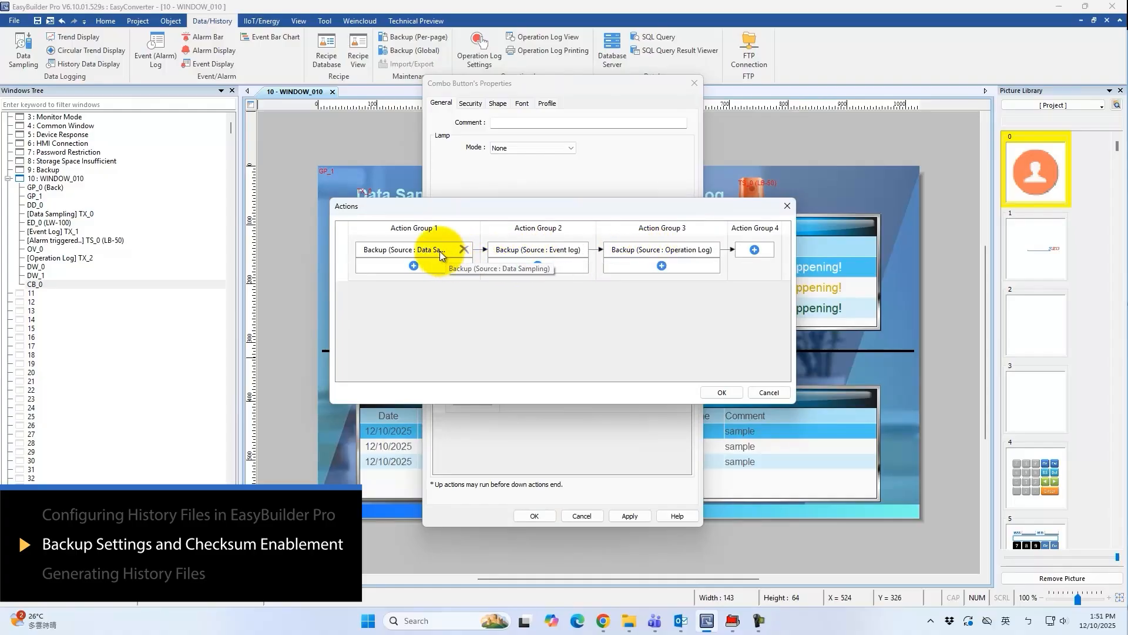
double_click(413, 249)
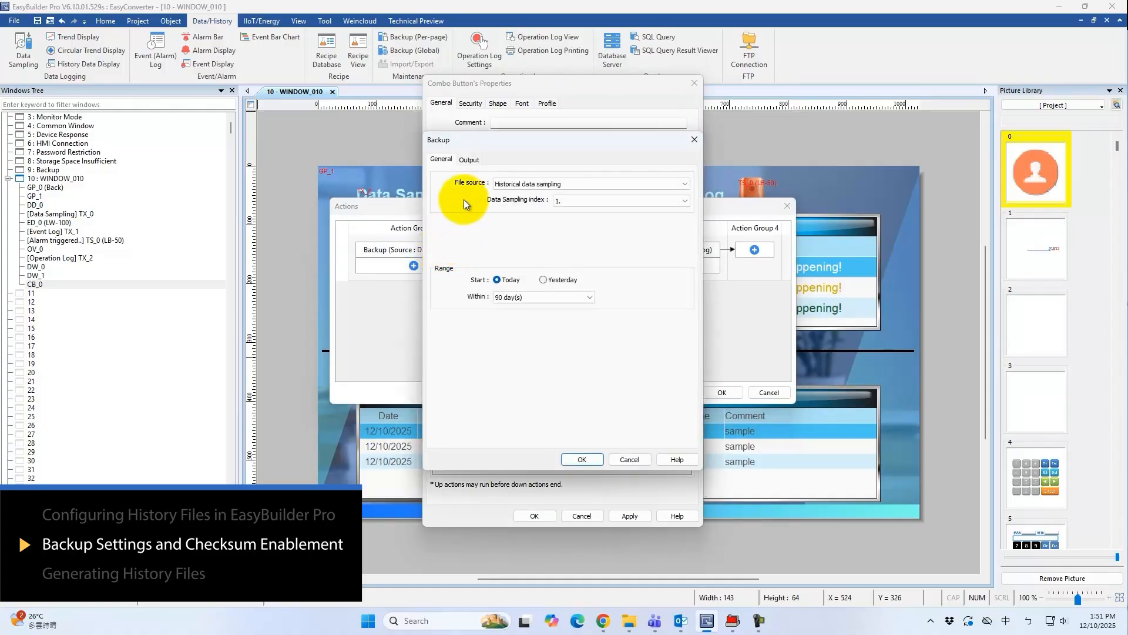
click(470, 160)
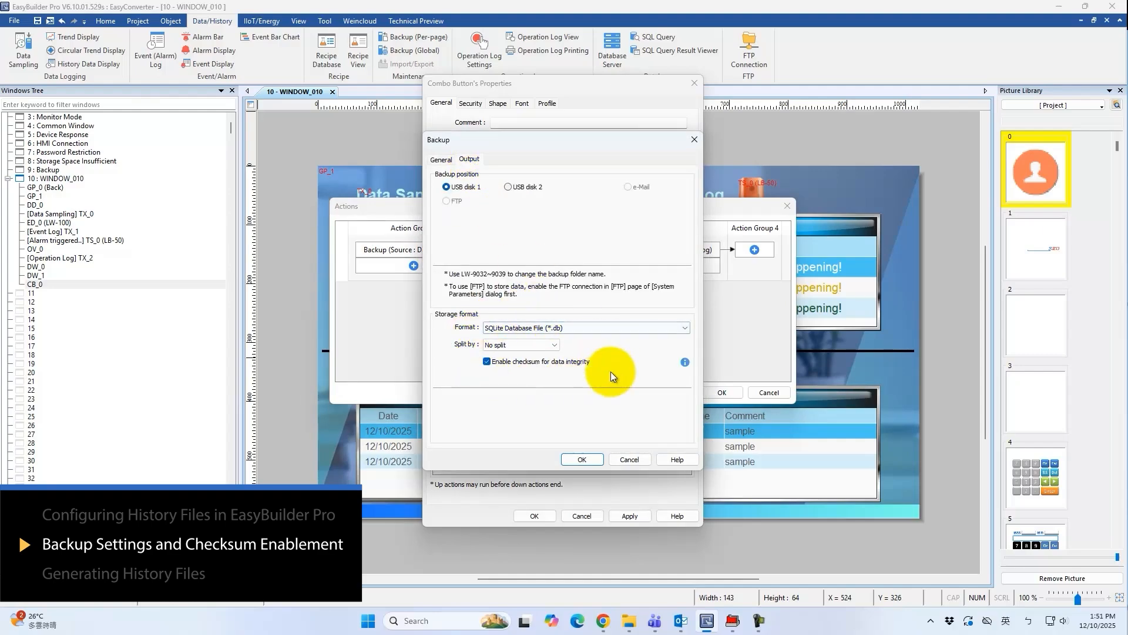
mouse_move(486, 213)
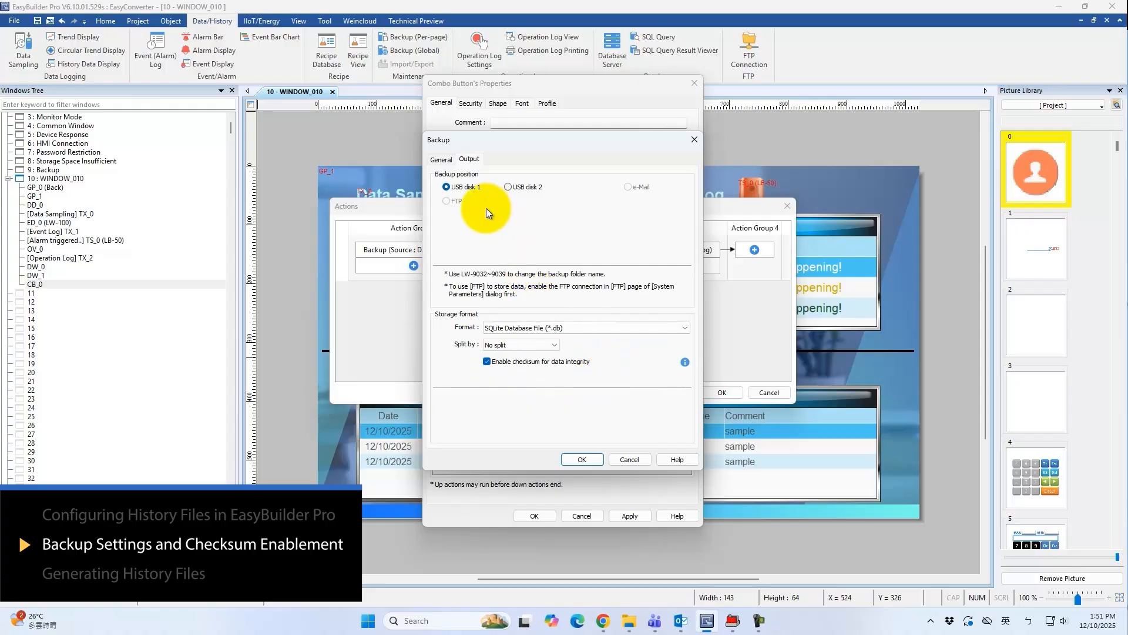
mouse_move(496, 217)
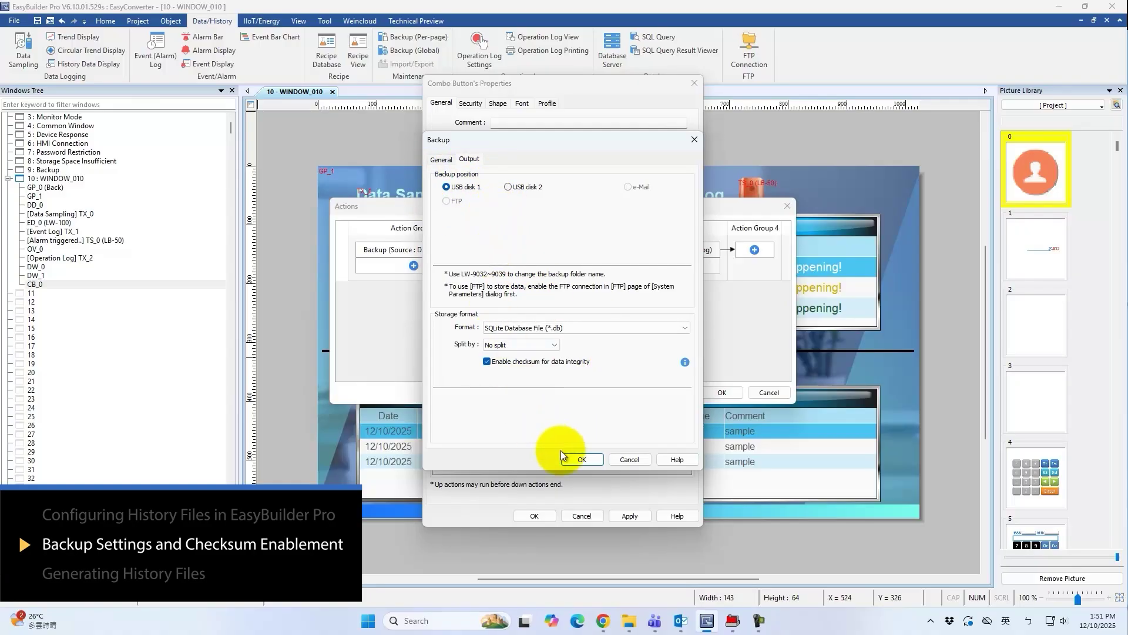
click(580, 459)
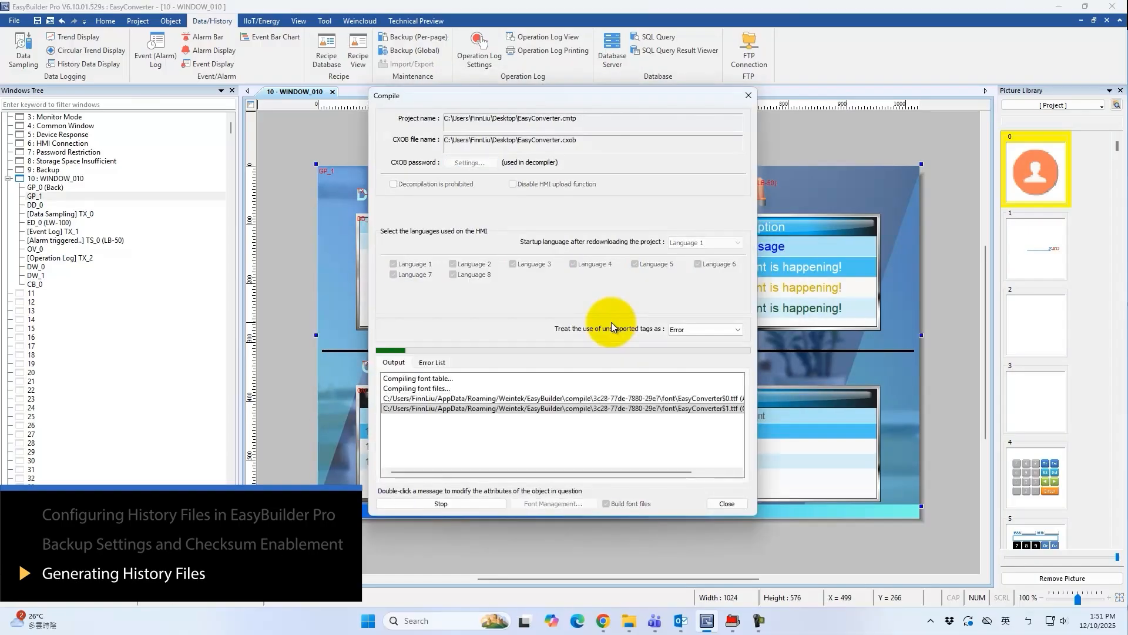
- Run the simulation, trigger the alarm toggle and back up the recorded history to USB
click(727, 503)
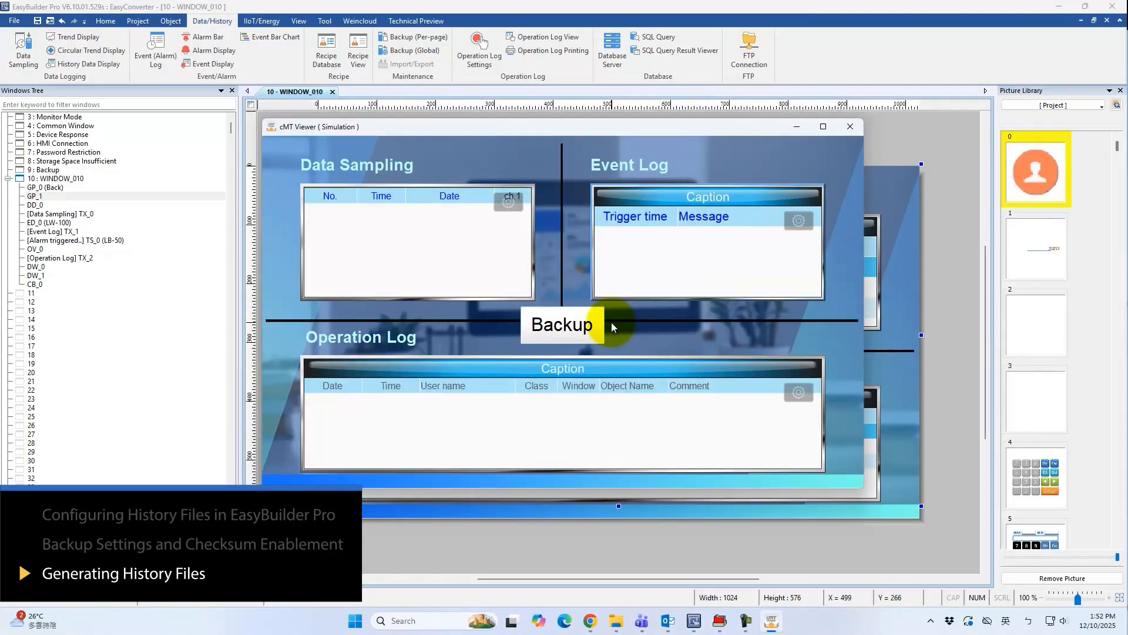
click(562, 325)
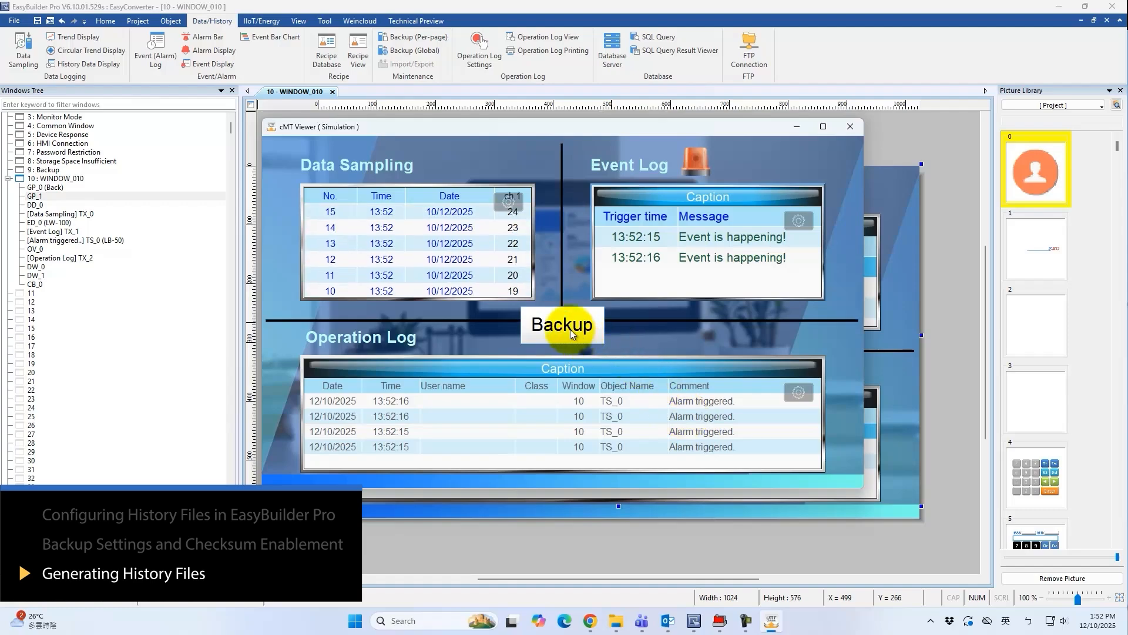
click(562, 324)
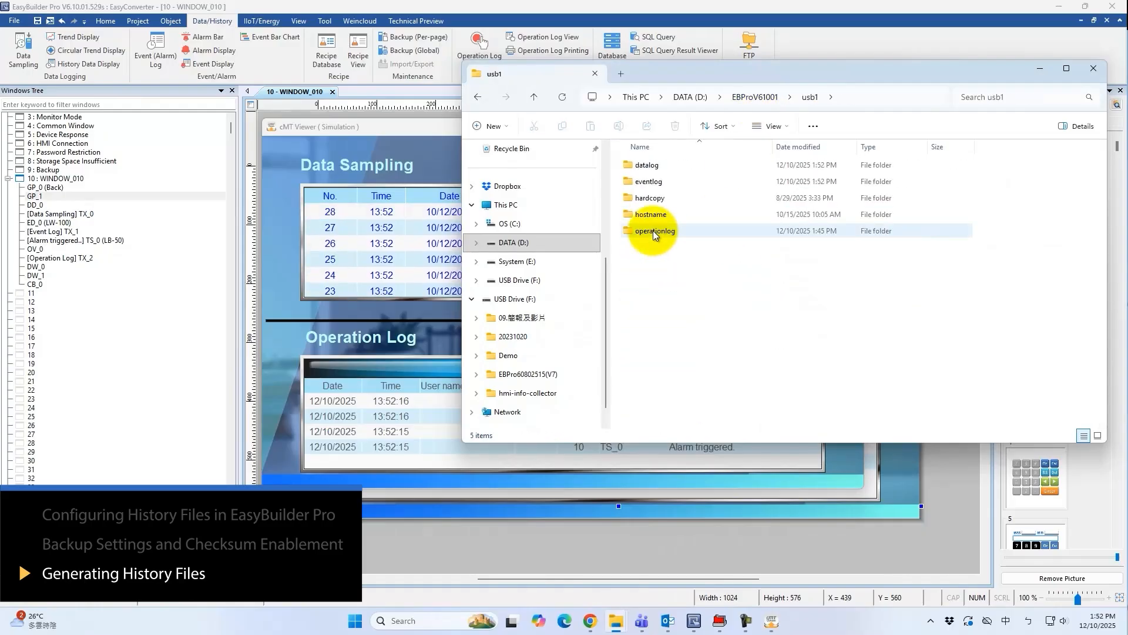
- Browse into the operationlog backup folder under usb1 holding the 20 KB database file
click(649, 181)
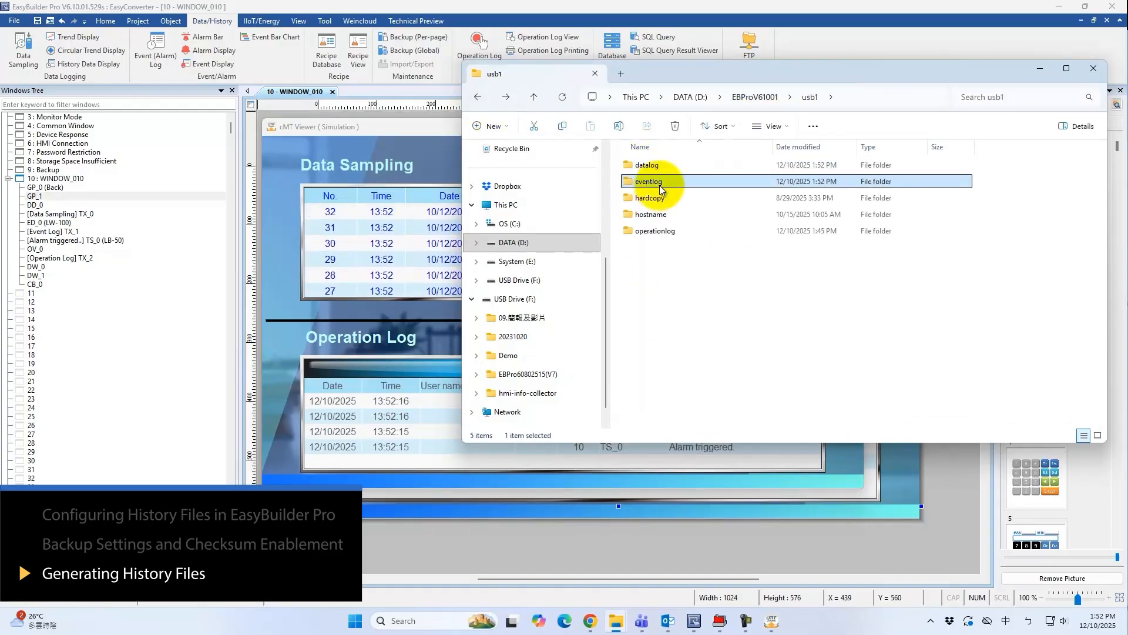
double_click(655, 230)
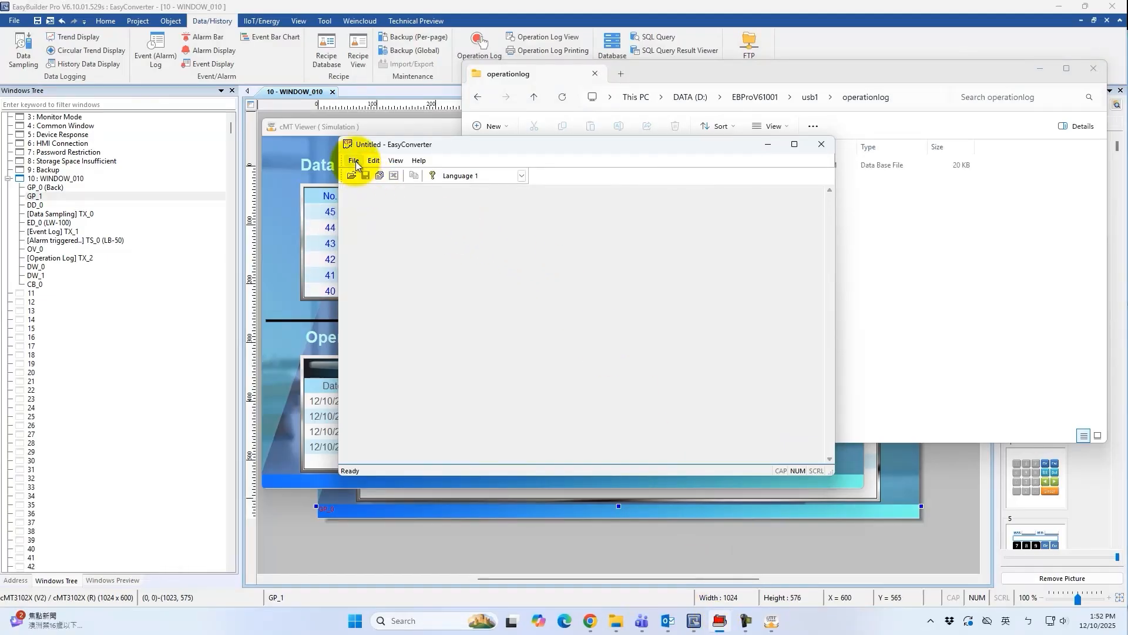
- Start EasyConverter's Multi-File conversion and begin adding history files to its empty list
click(354, 160)
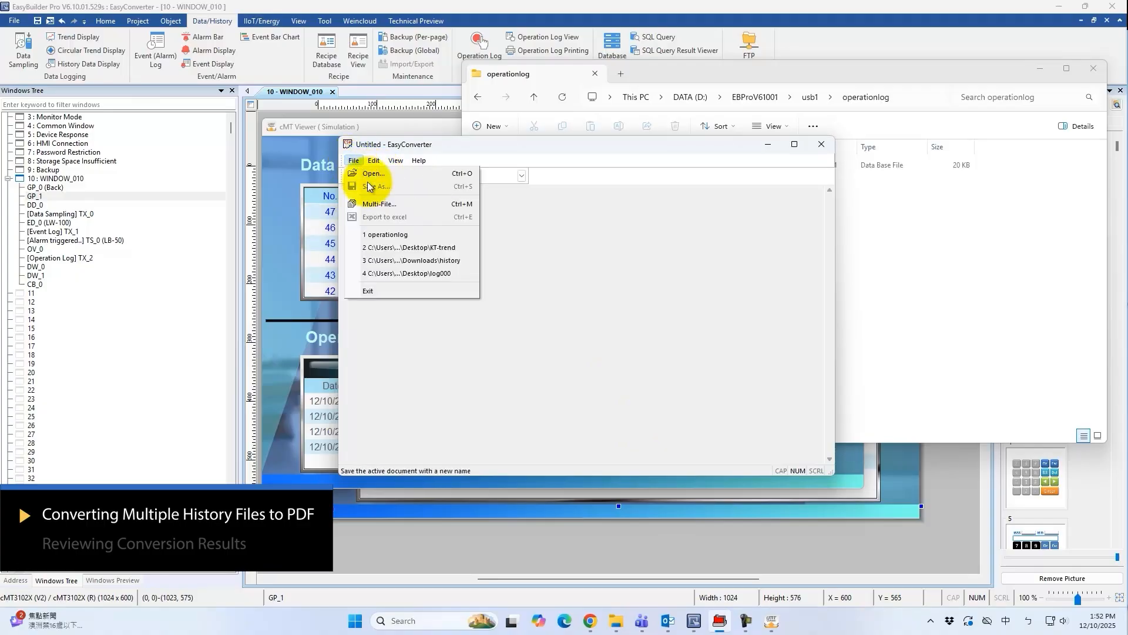
click(380, 203)
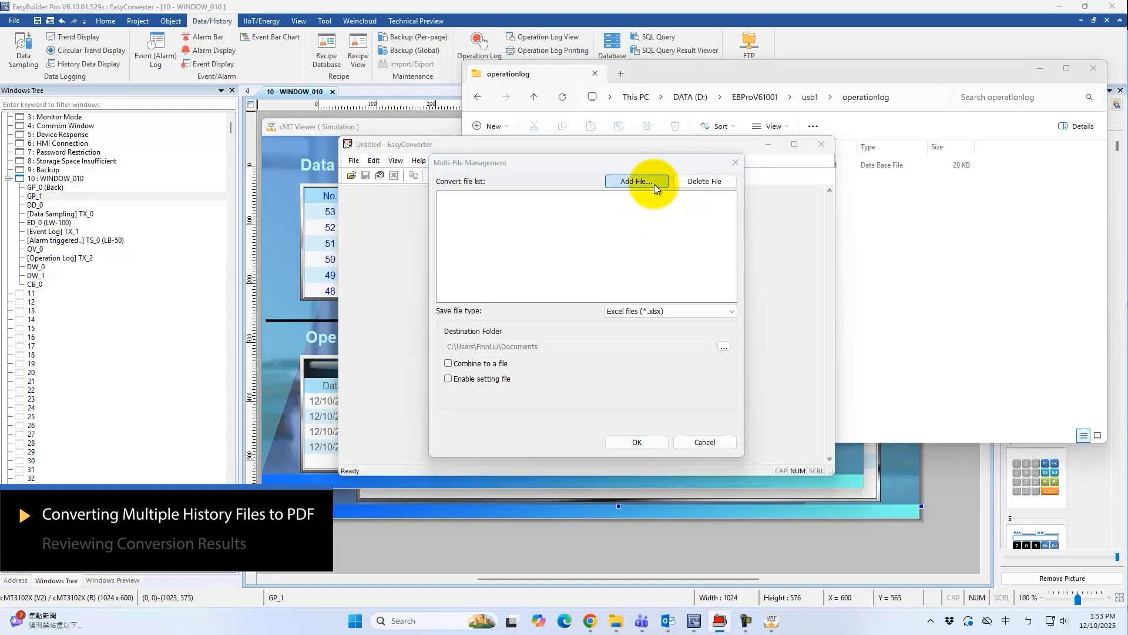
click(636, 181)
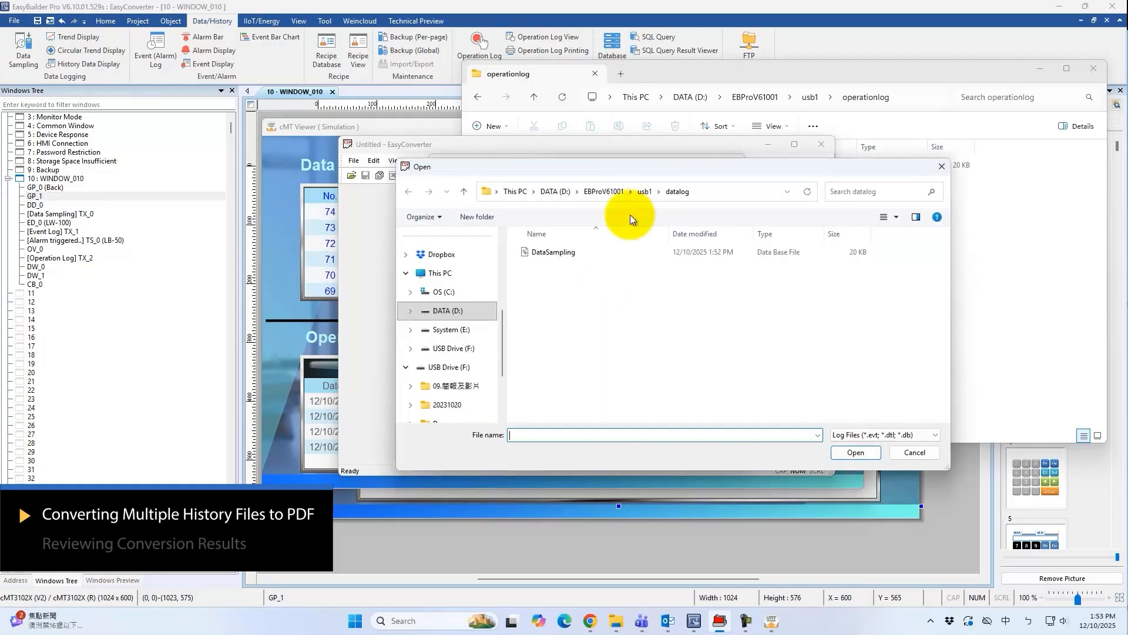
- Add DataSampling.db, EL.db and operationlog.db from the usb1 backup folders to the list
click(644, 192)
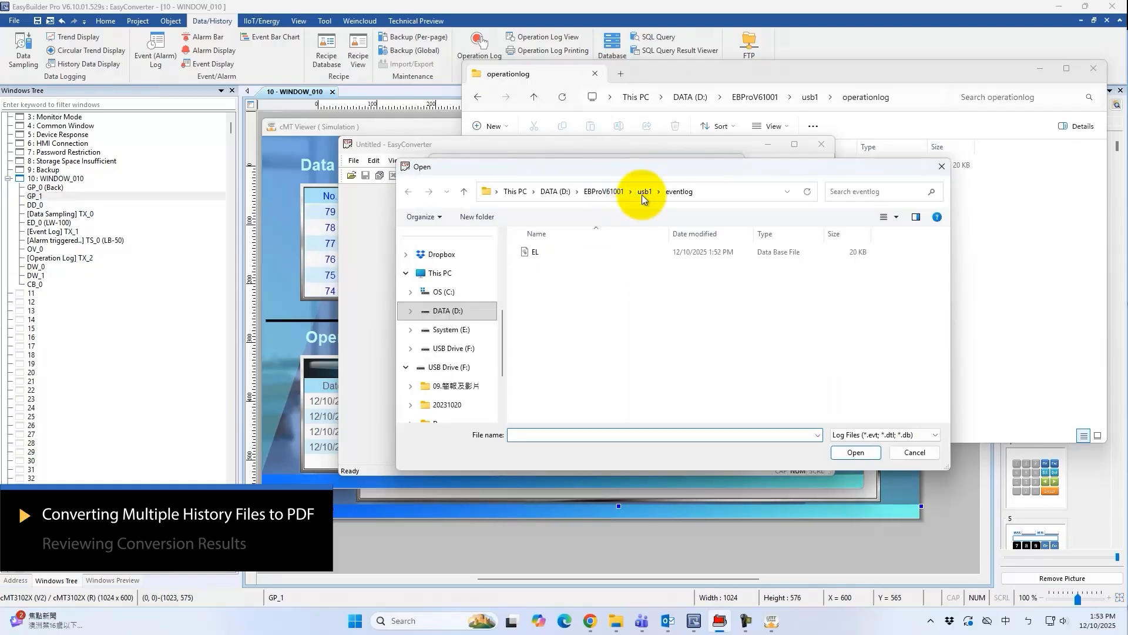
click(856, 452)
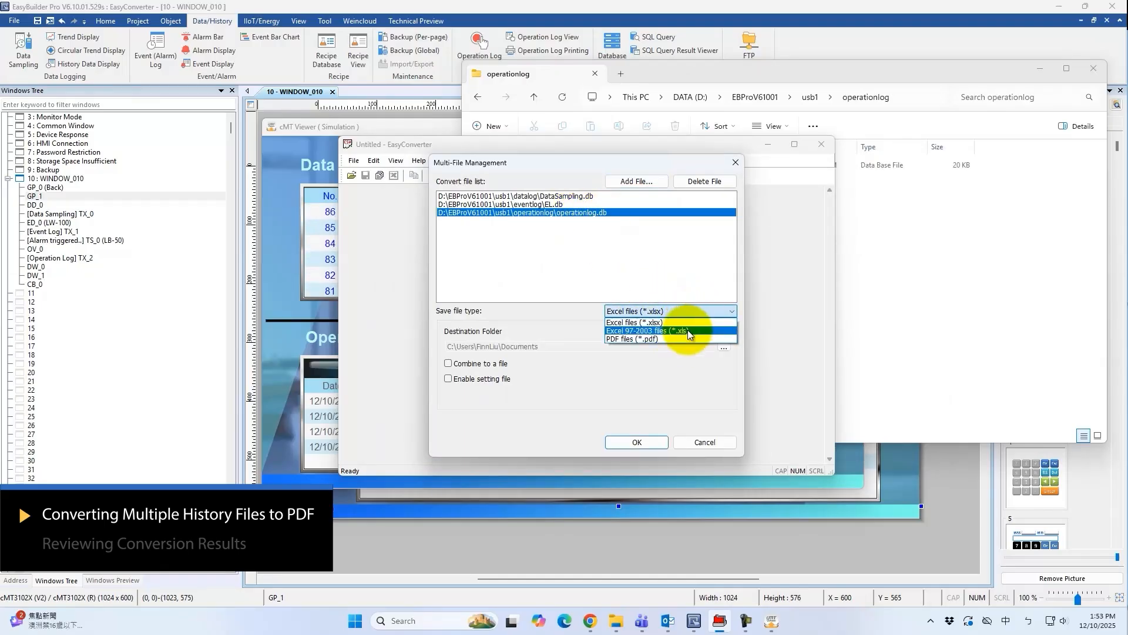
- Convert to PDF files saved into Documents\EasyConverterFile and start the conversion
click(631, 338)
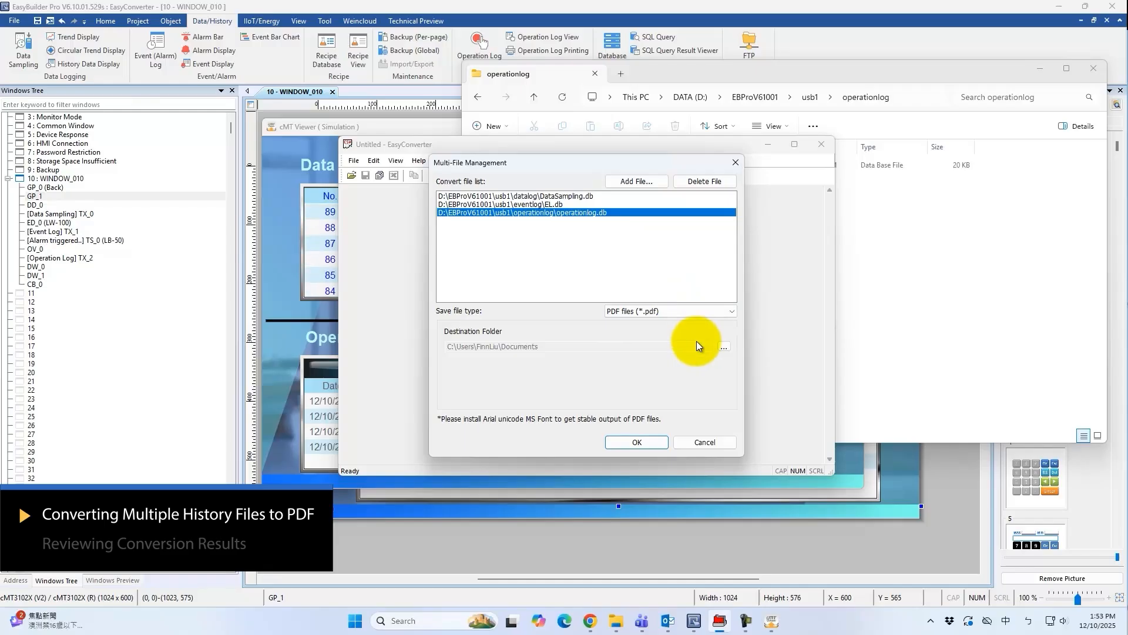
click(724, 345)
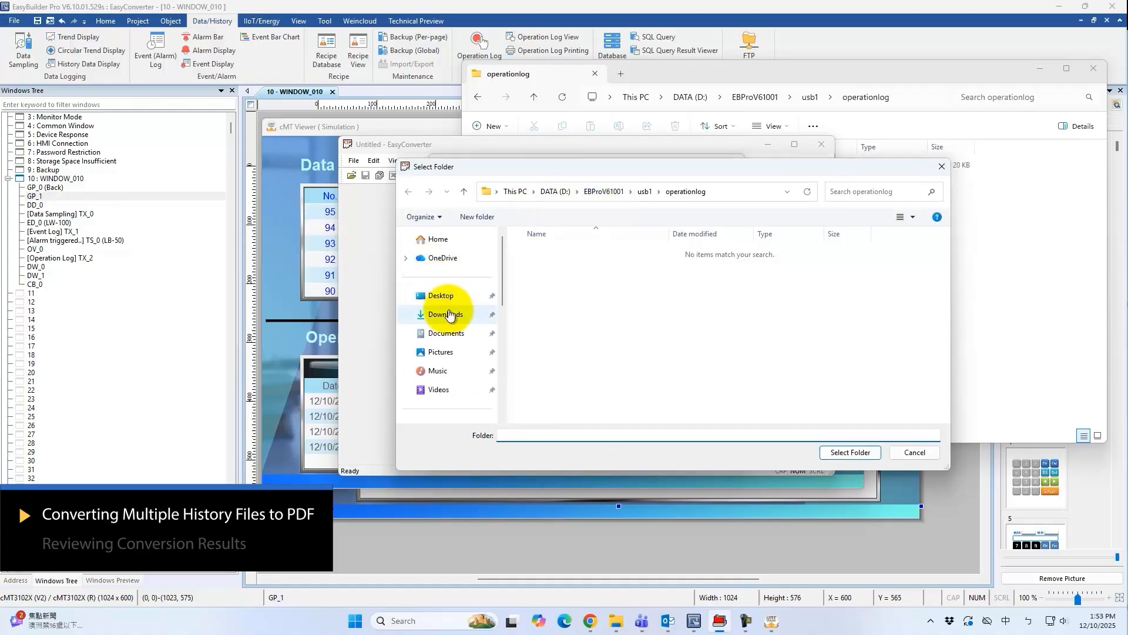
click(447, 334)
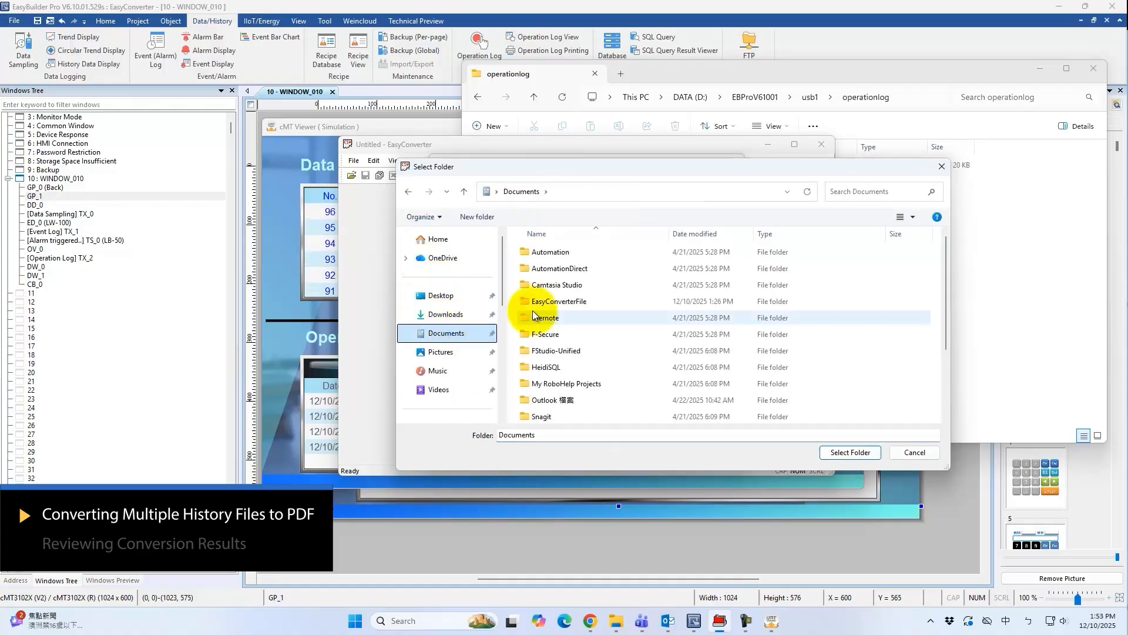
double_click(558, 300)
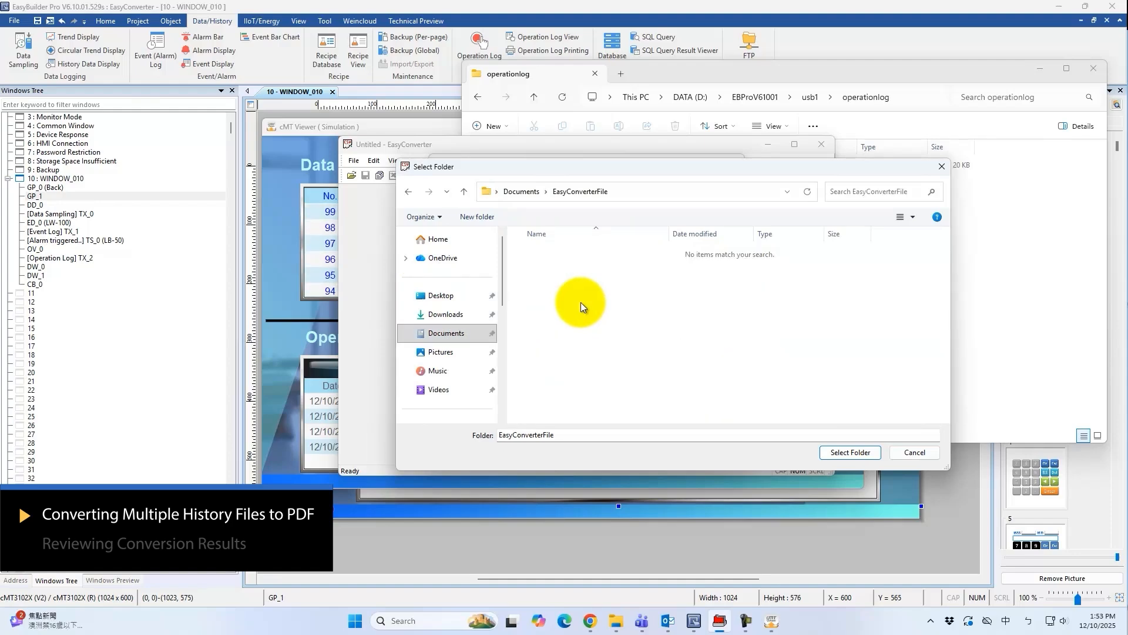
click(850, 452)
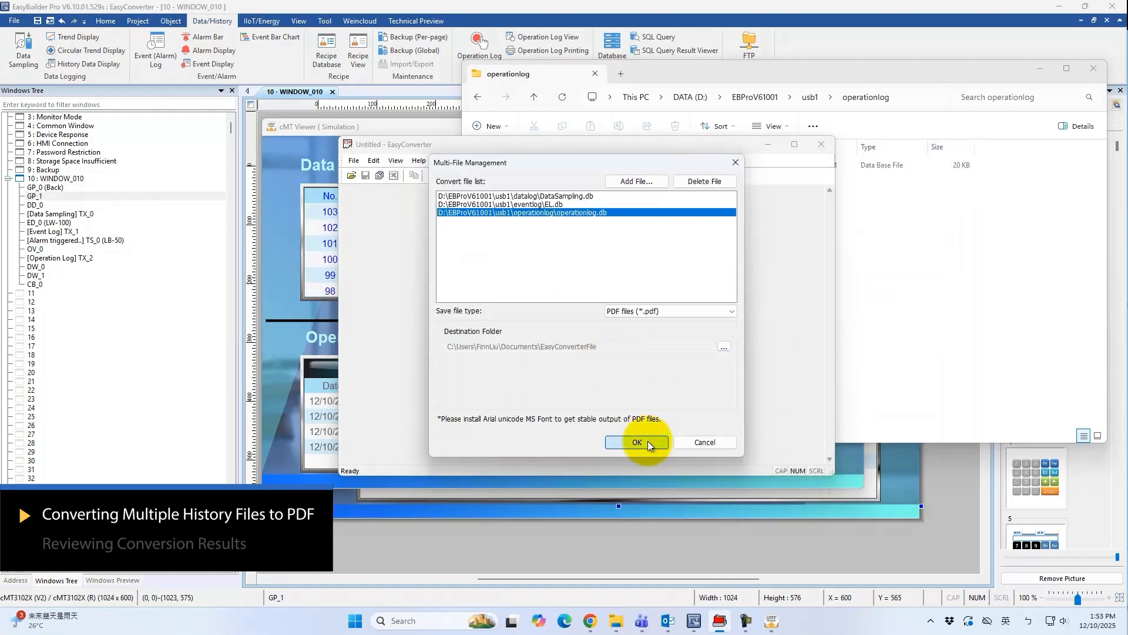
click(637, 442)
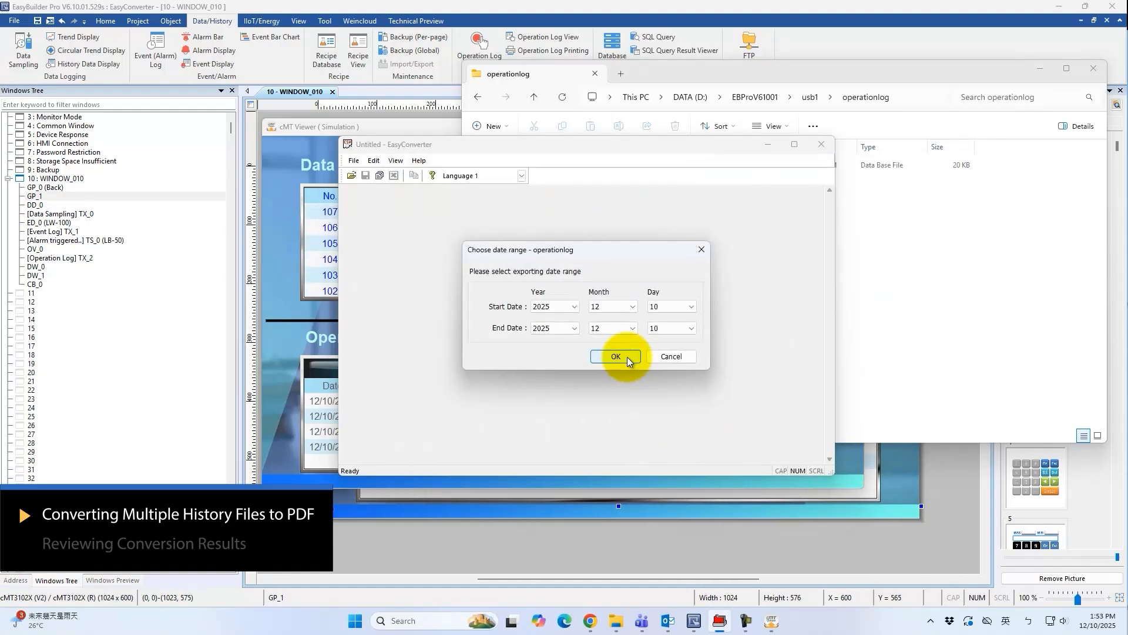
- Accept the 2025/12/10 start and end date range for the export
click(616, 356)
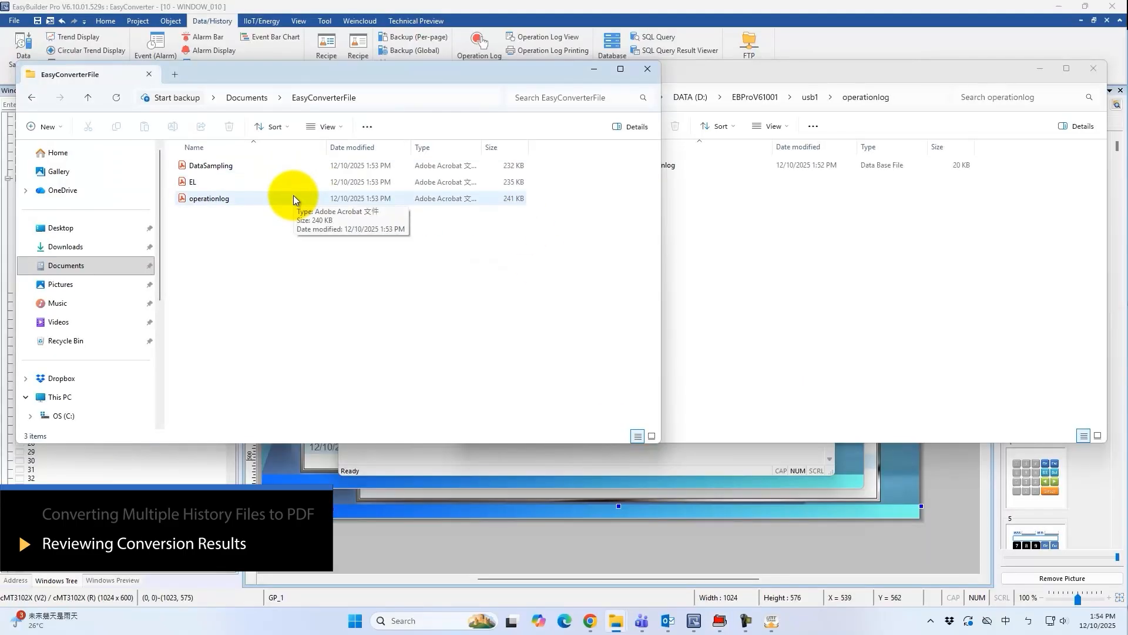
- View the DataSampling, EL and operationlog PDF reports in Acrobat from EasyConverterFile
click(210, 165)
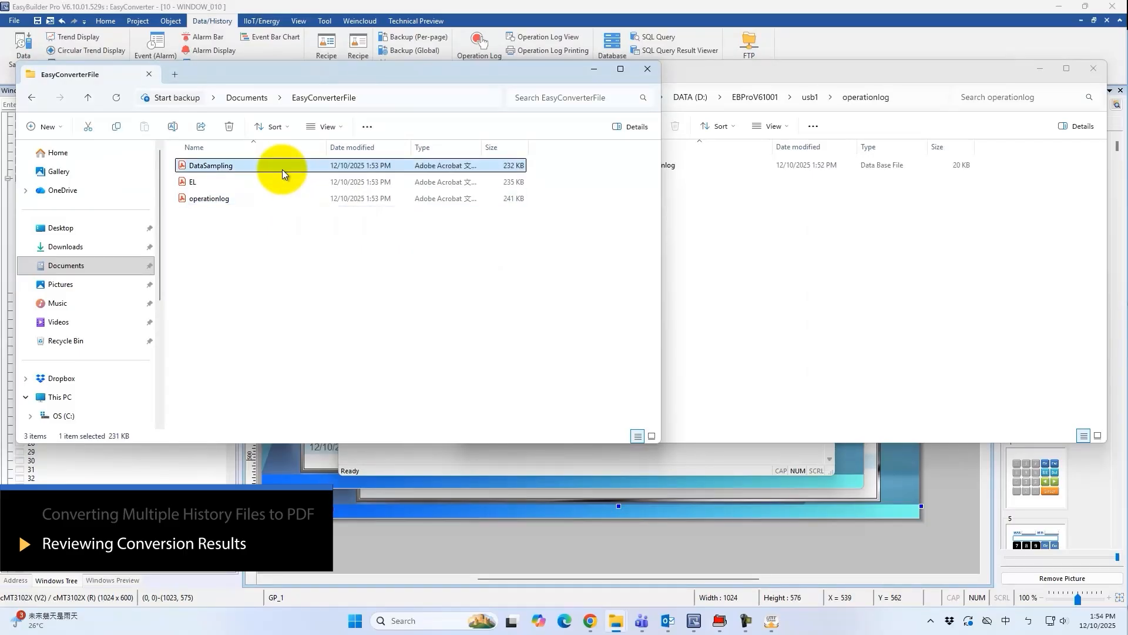
double_click(209, 164)
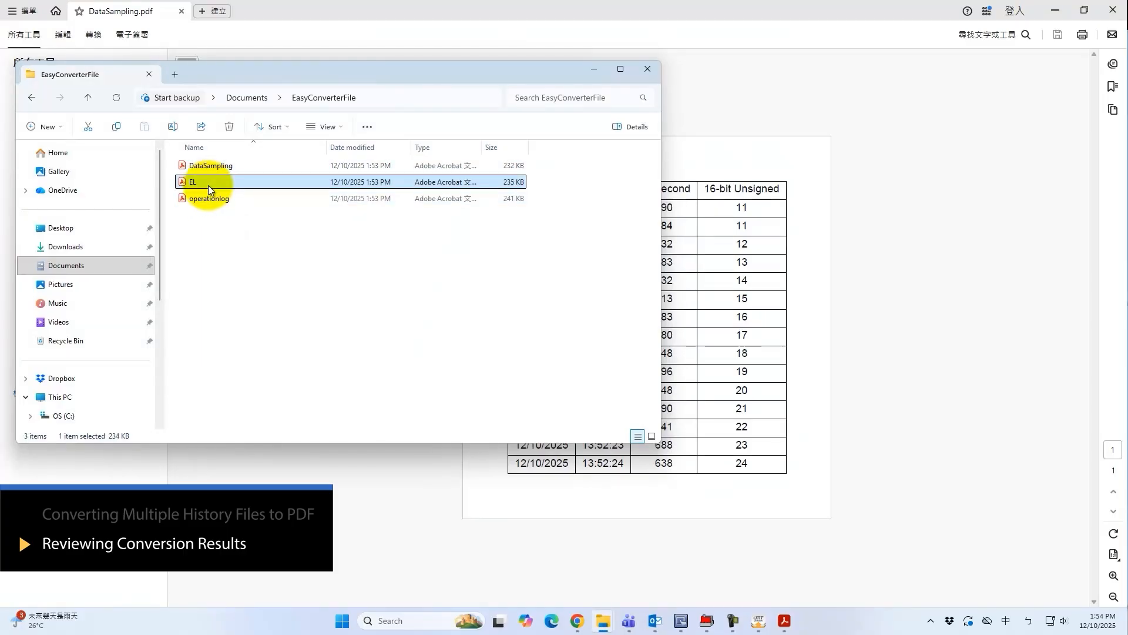
double_click(193, 181)
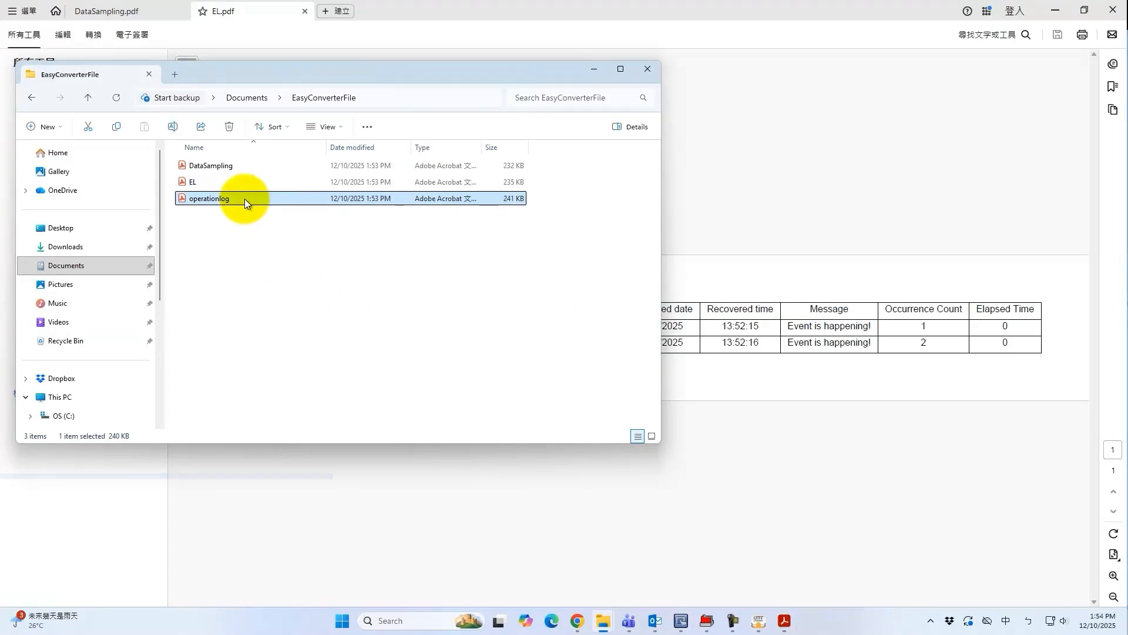
double_click(210, 198)
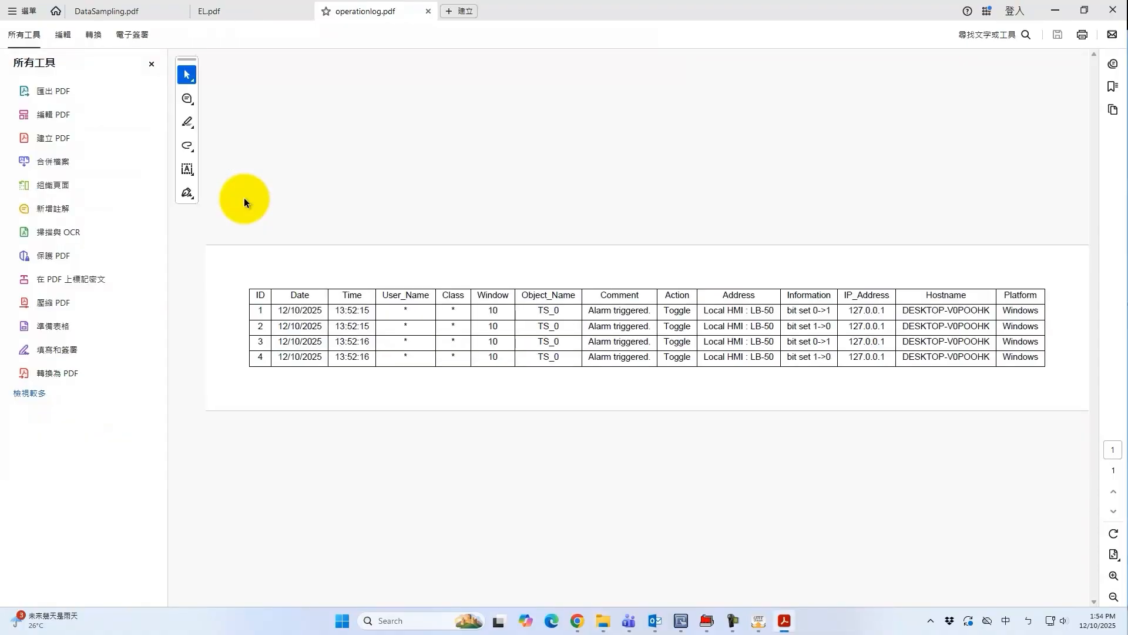